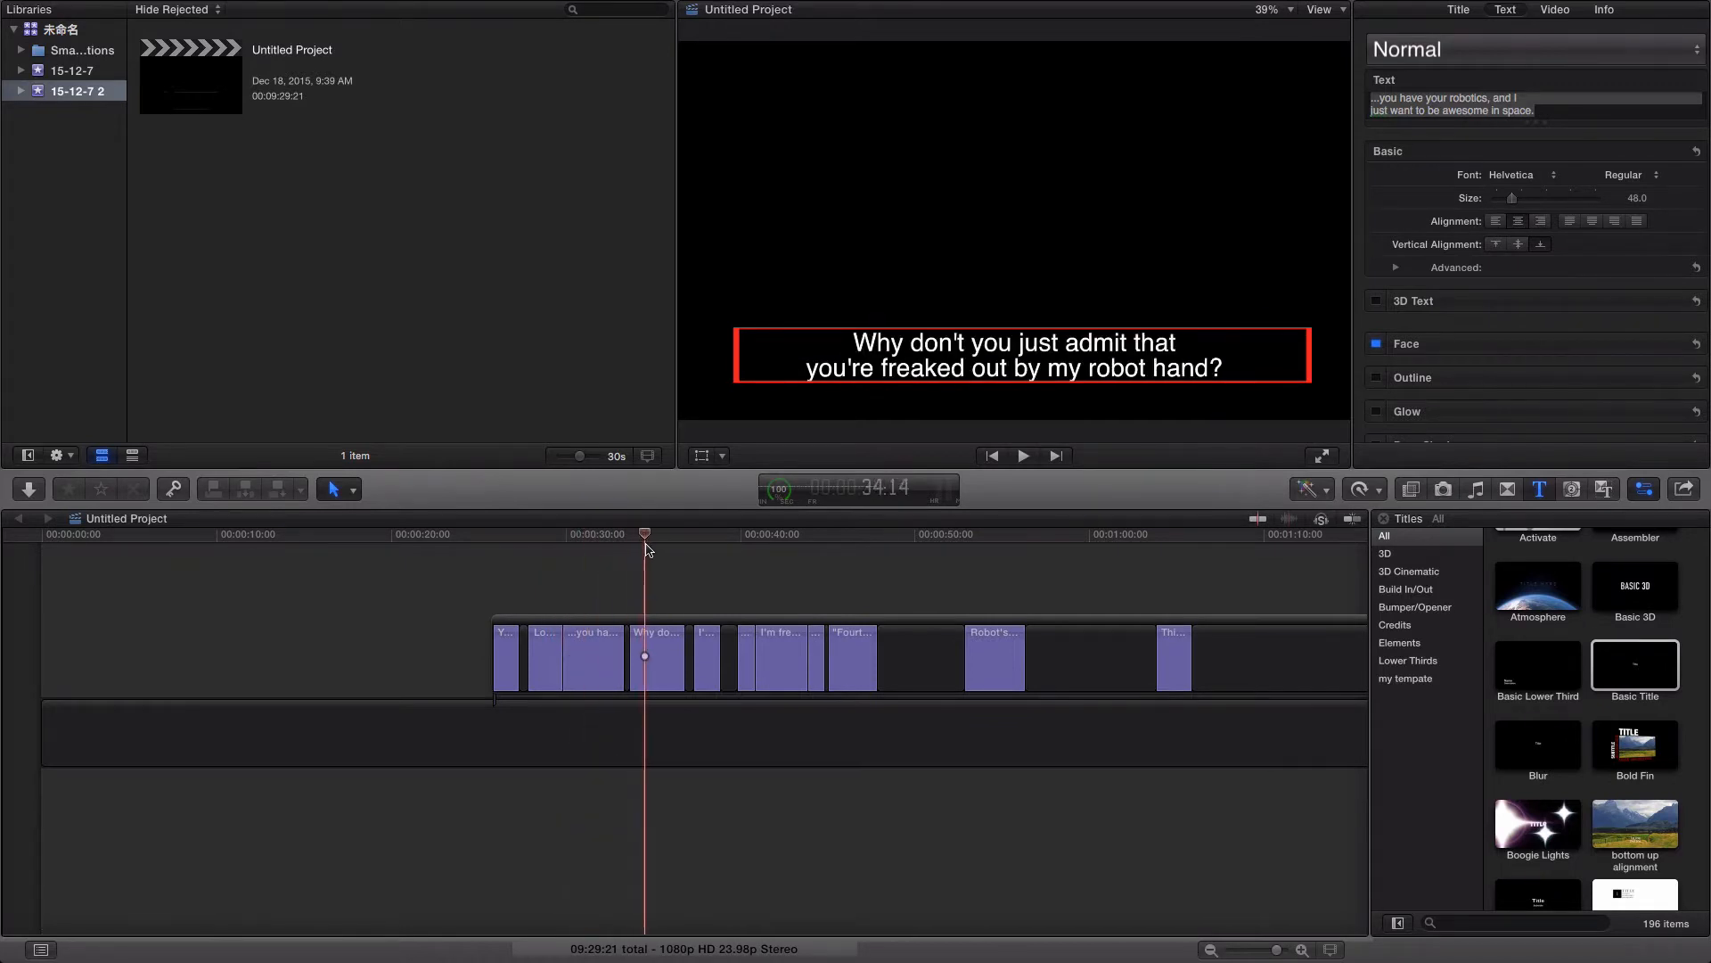
# Step: Place a Basic Title clip before the subtitles and enter its second line text
pyautogui.click(705, 660)
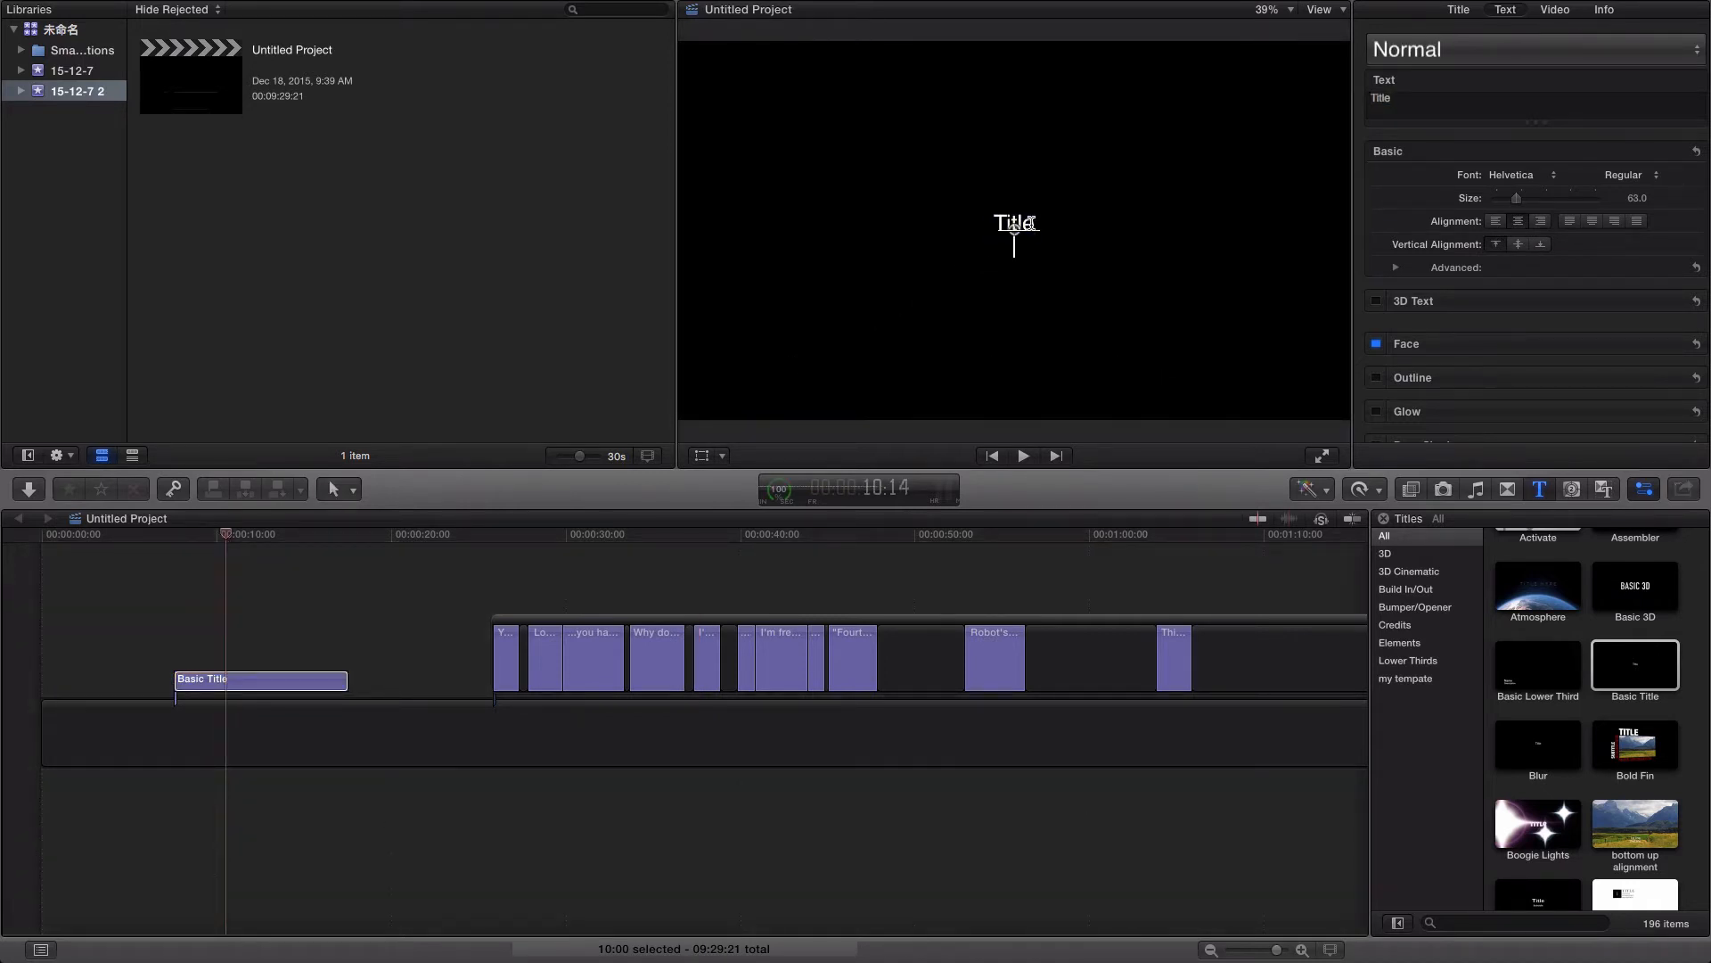
pyautogui.write('second lie')
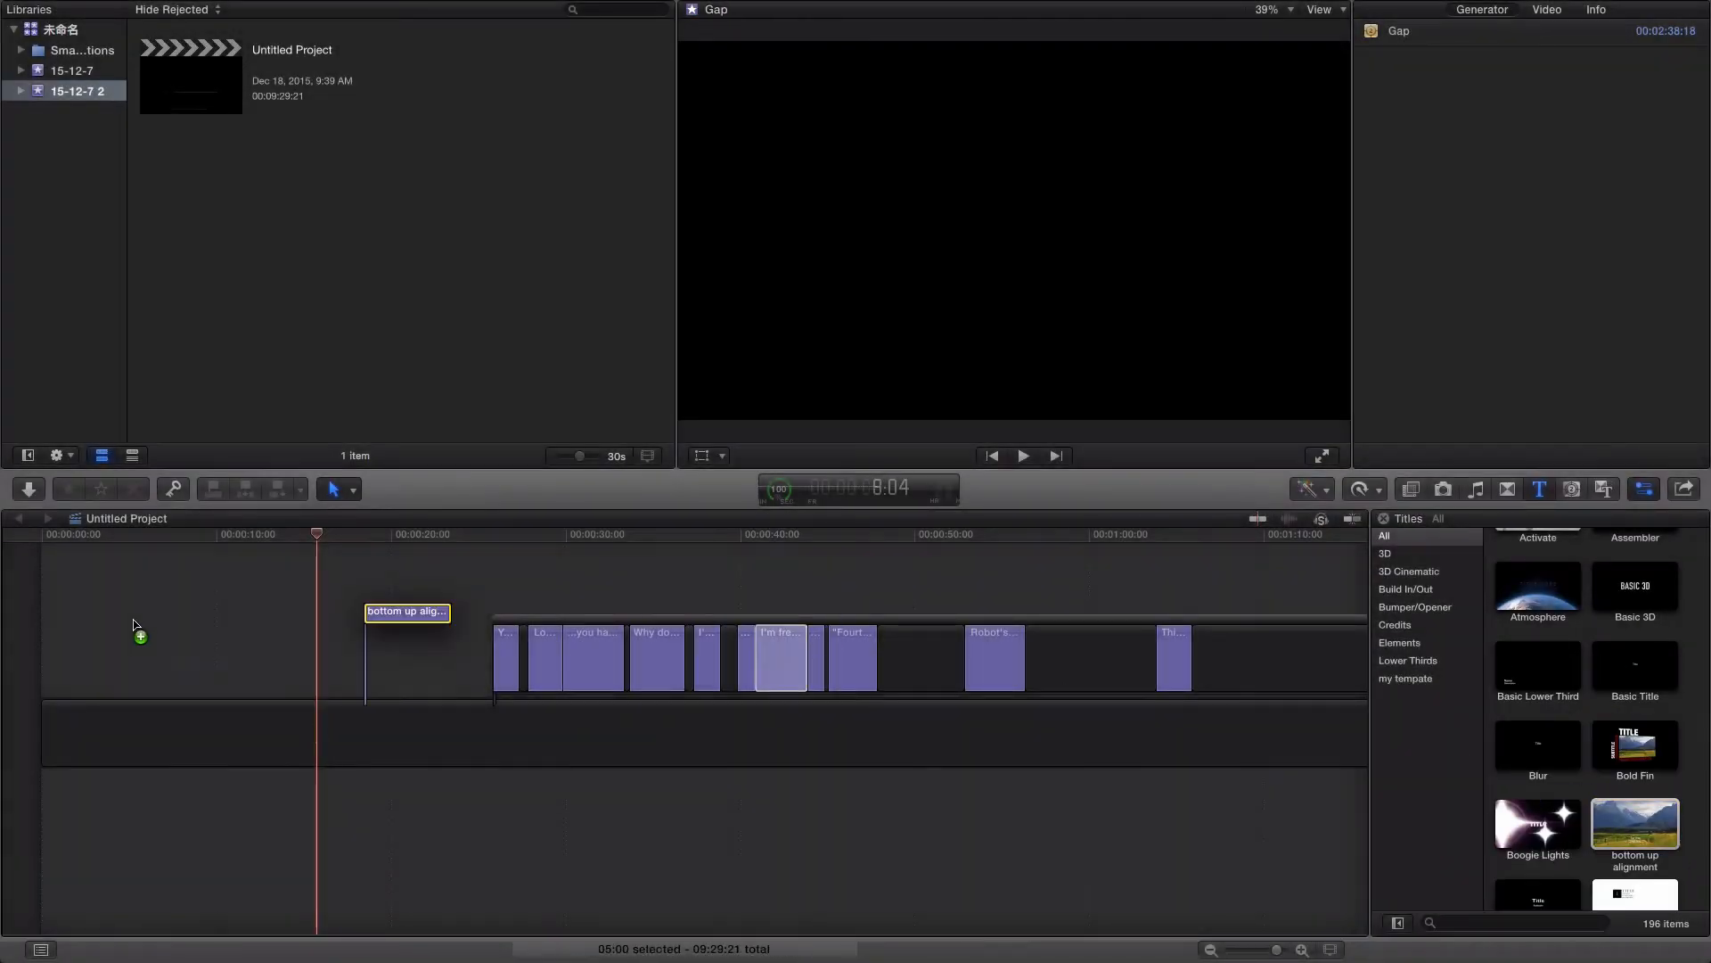
# Step: Place the bottom up alignment title before the subtitles and retype its second line as '2nd line'
pyautogui.moveTo(406, 611); pyautogui.dragTo(319, 630)
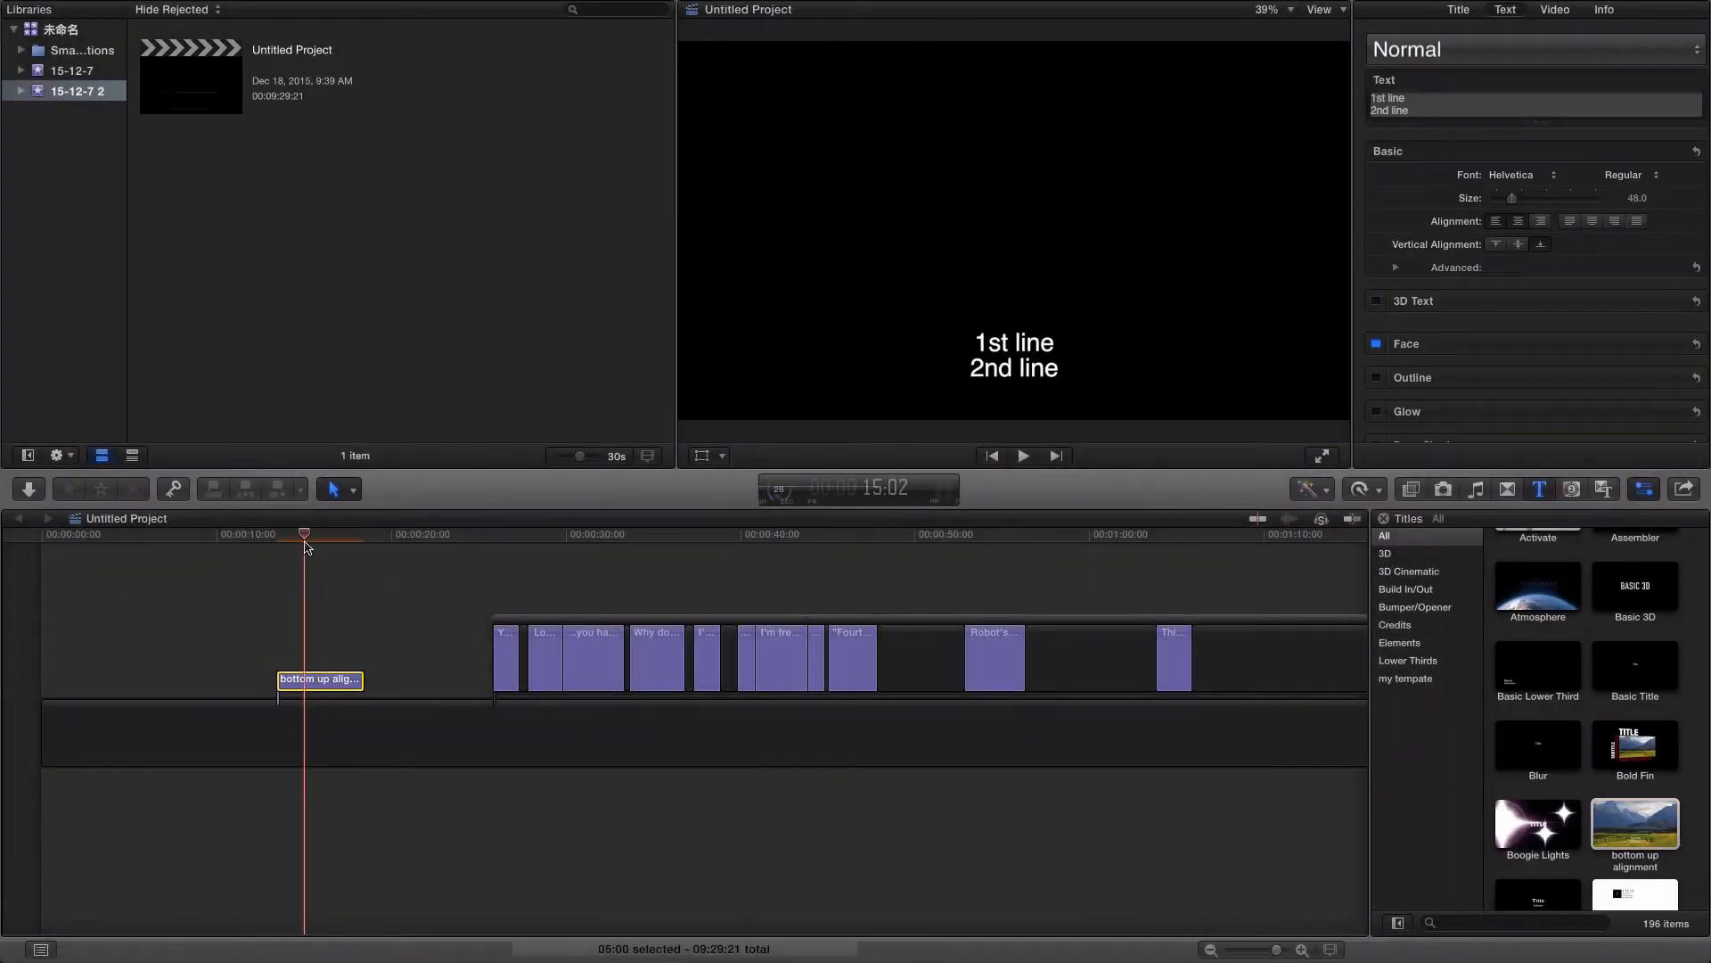
pyautogui.doubleClick(1013, 368)
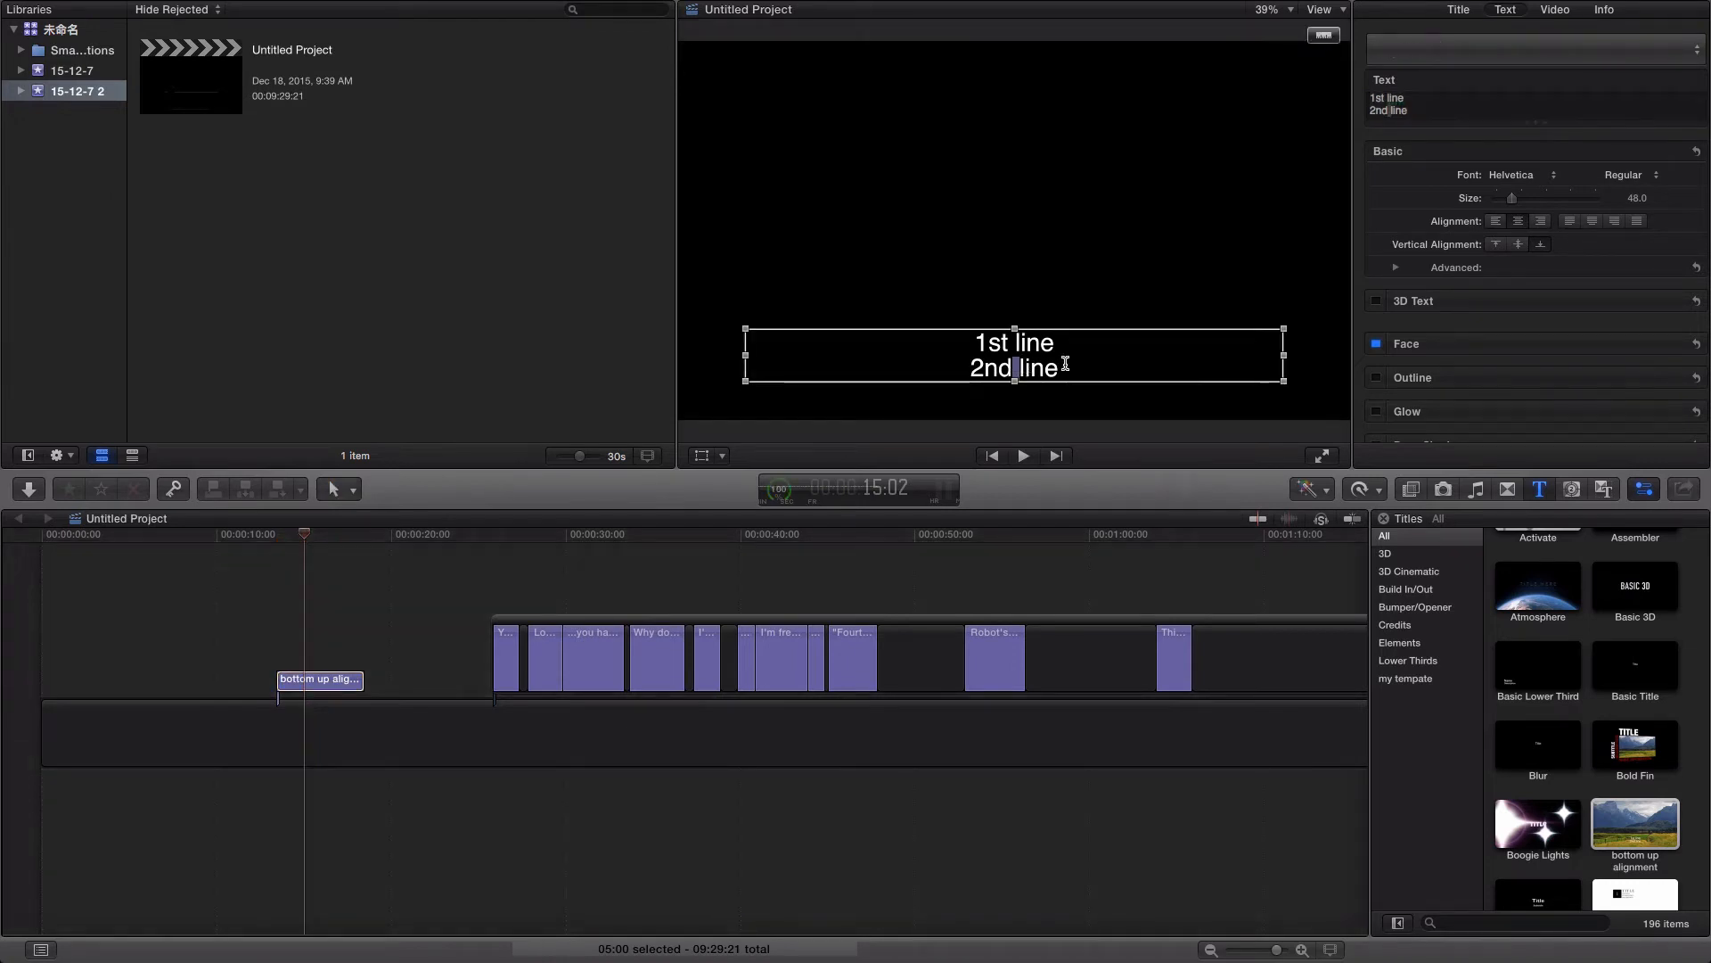
pyautogui.doubleClick(1014, 367)
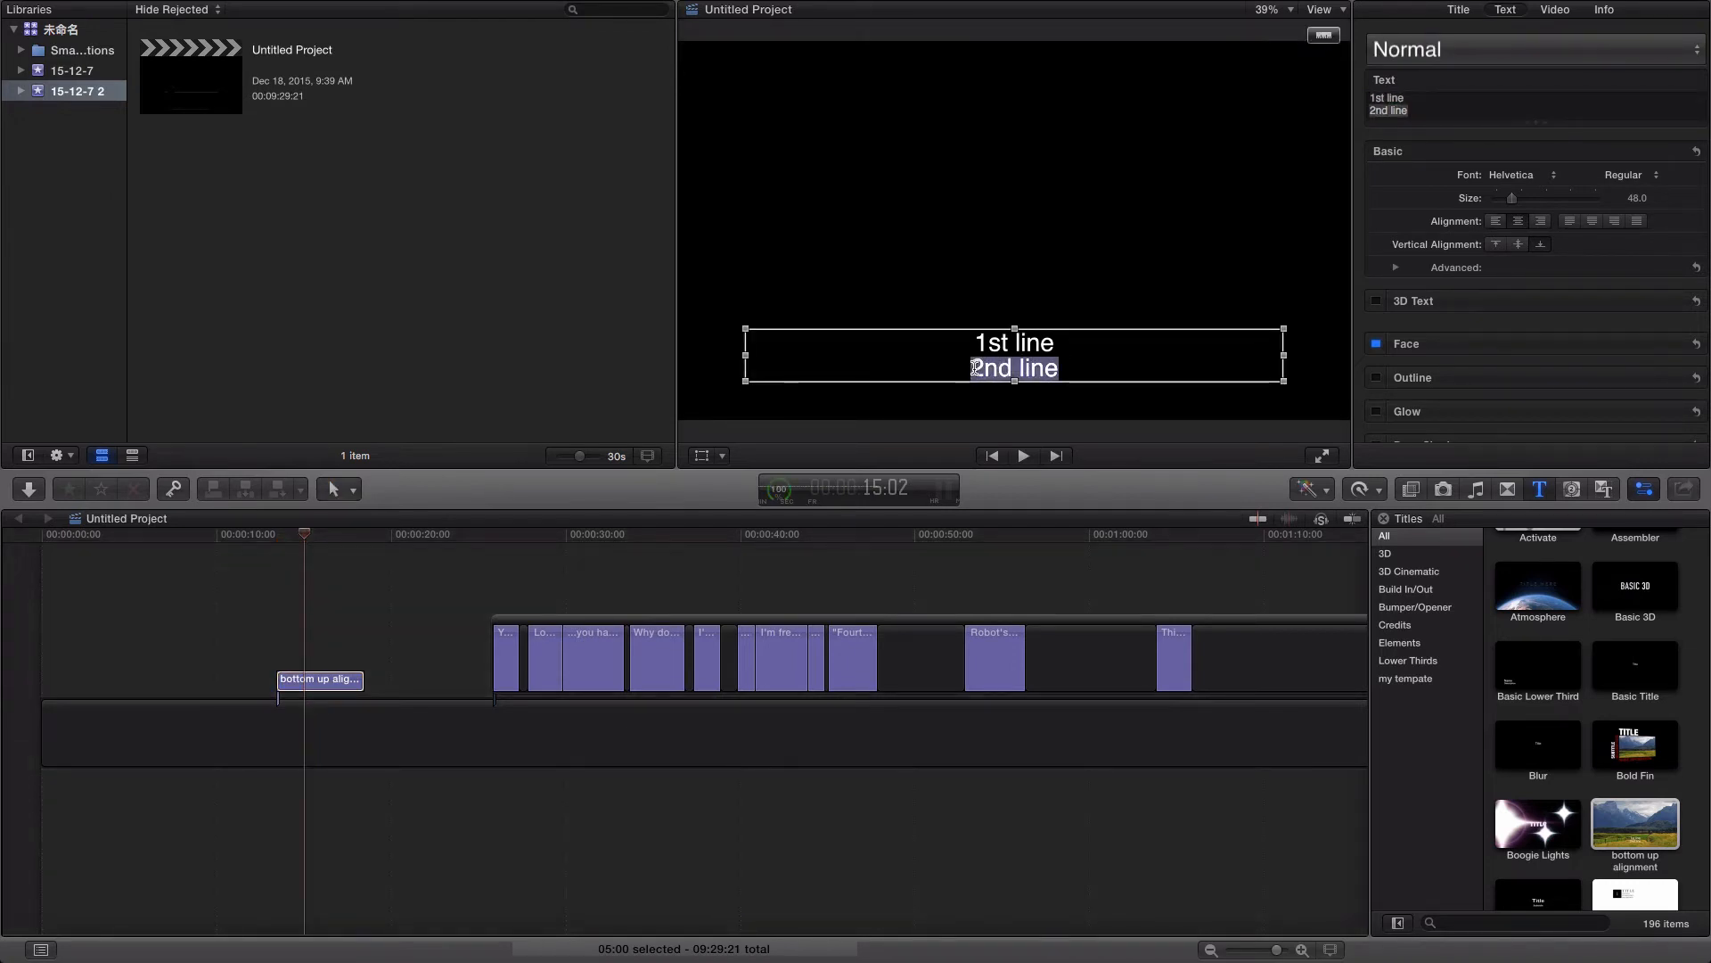
pyautogui.press('Delete')
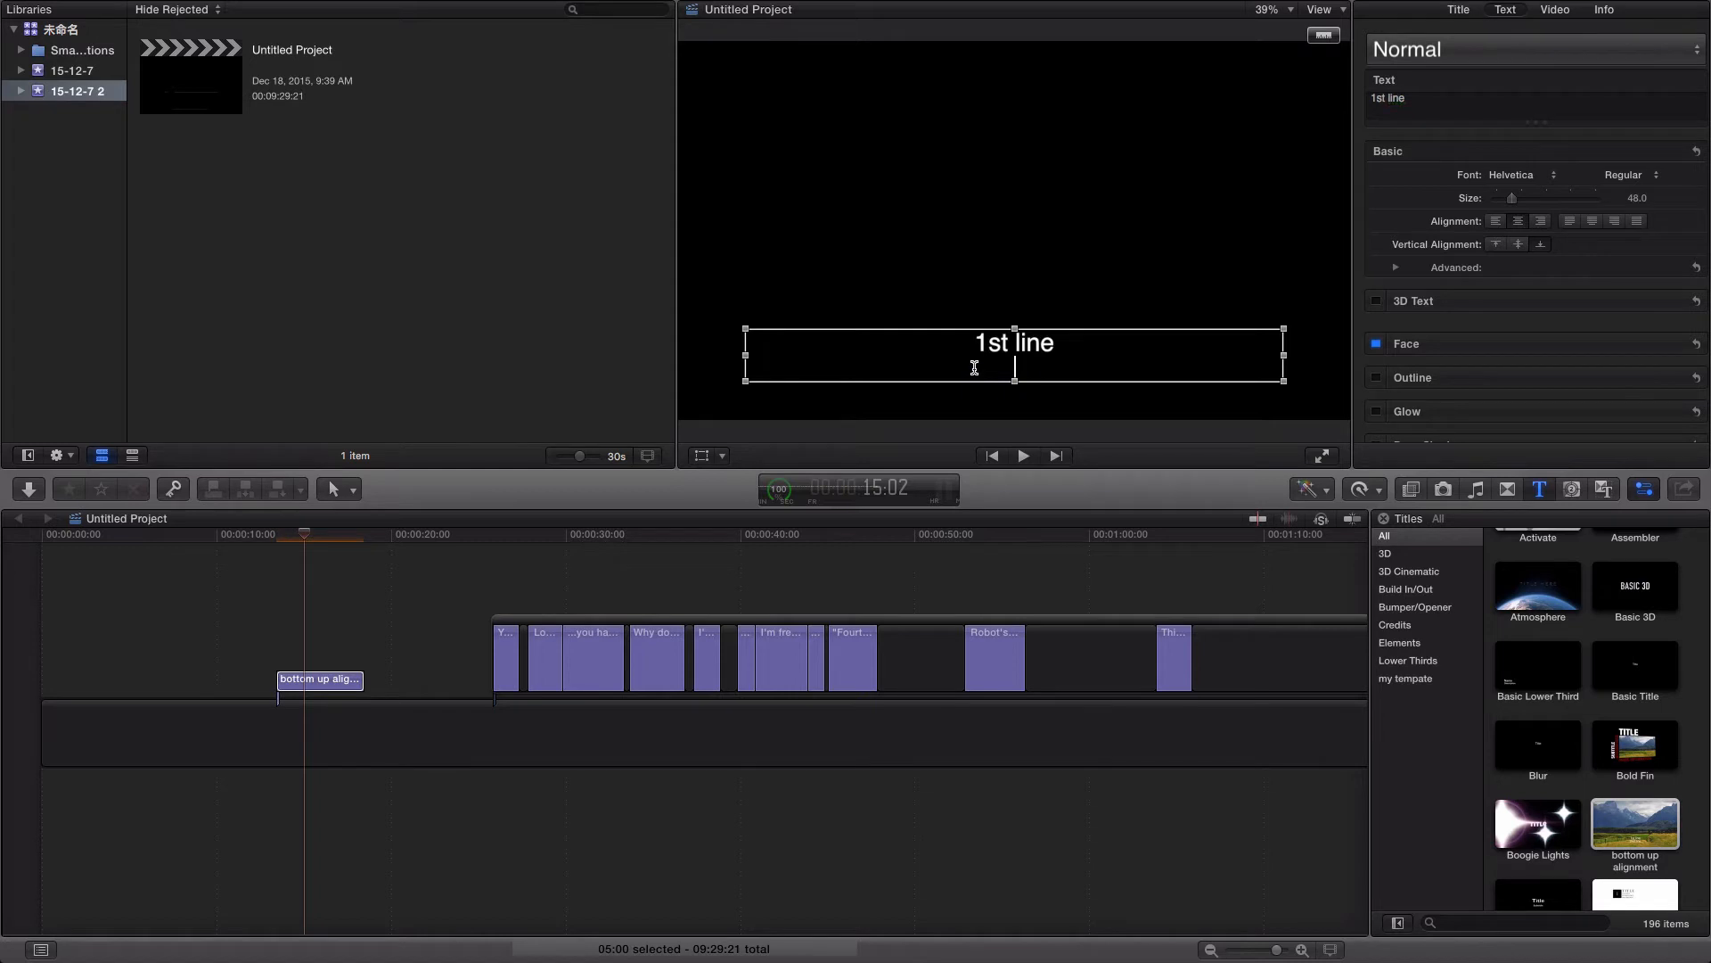
pyautogui.write('2nd line')
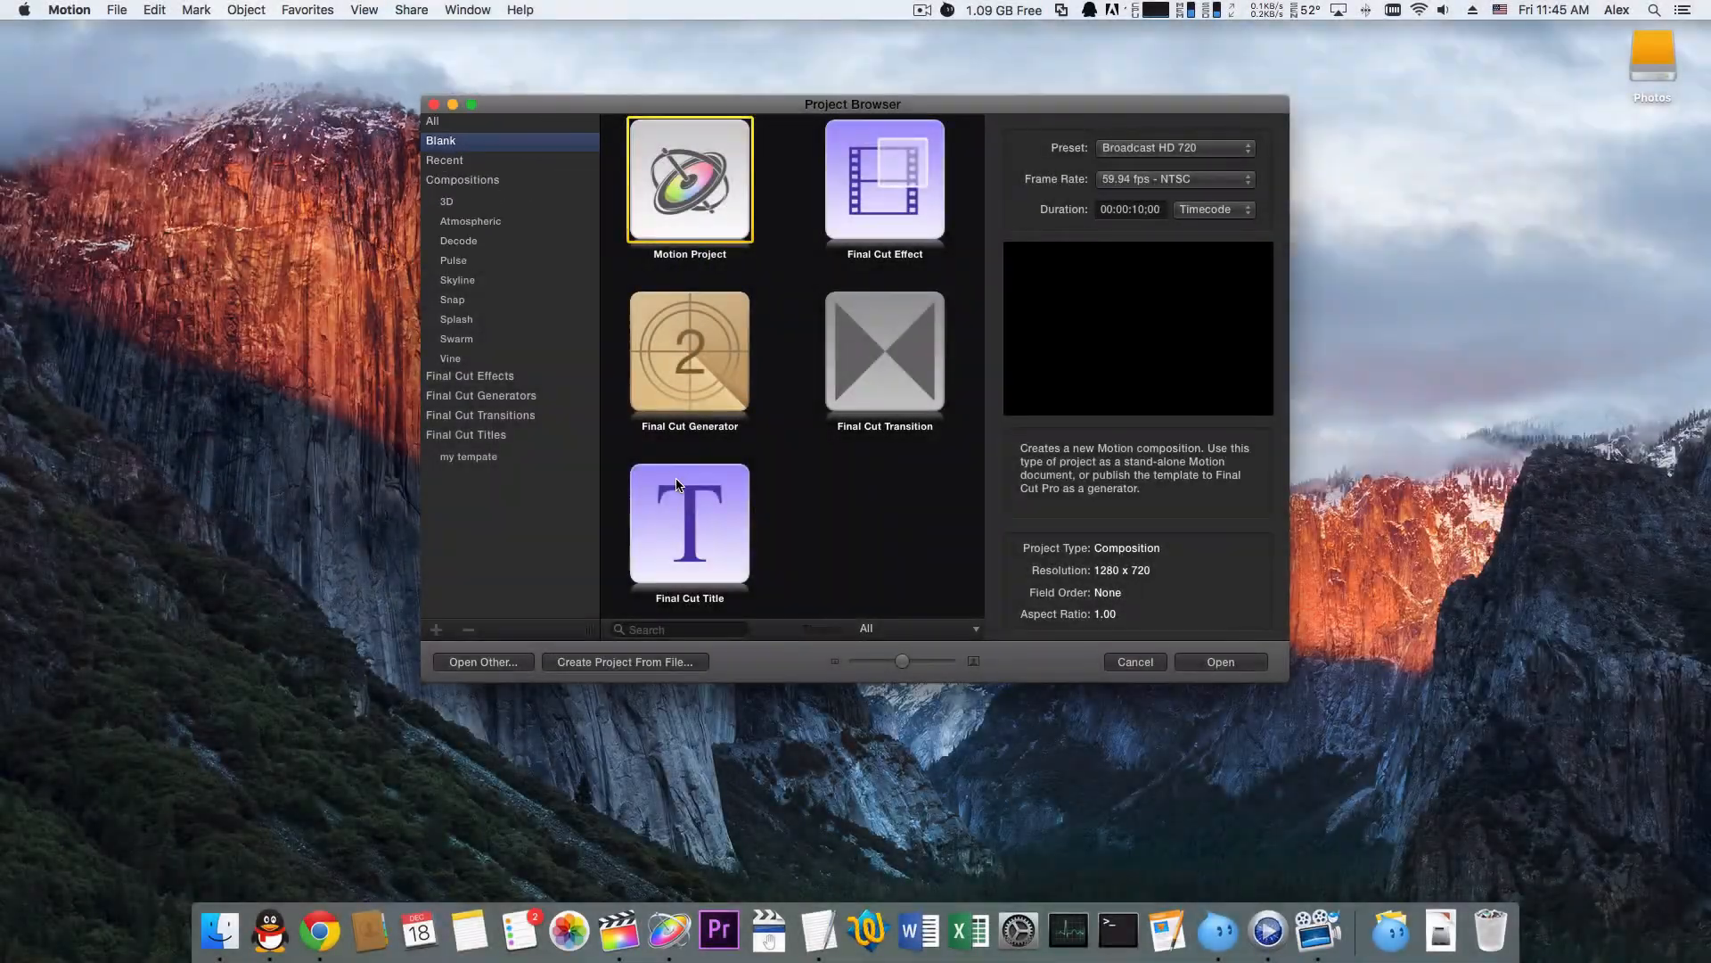
# Step: Start a new Final Cut Title project in Motion
pyautogui.click(688, 524)
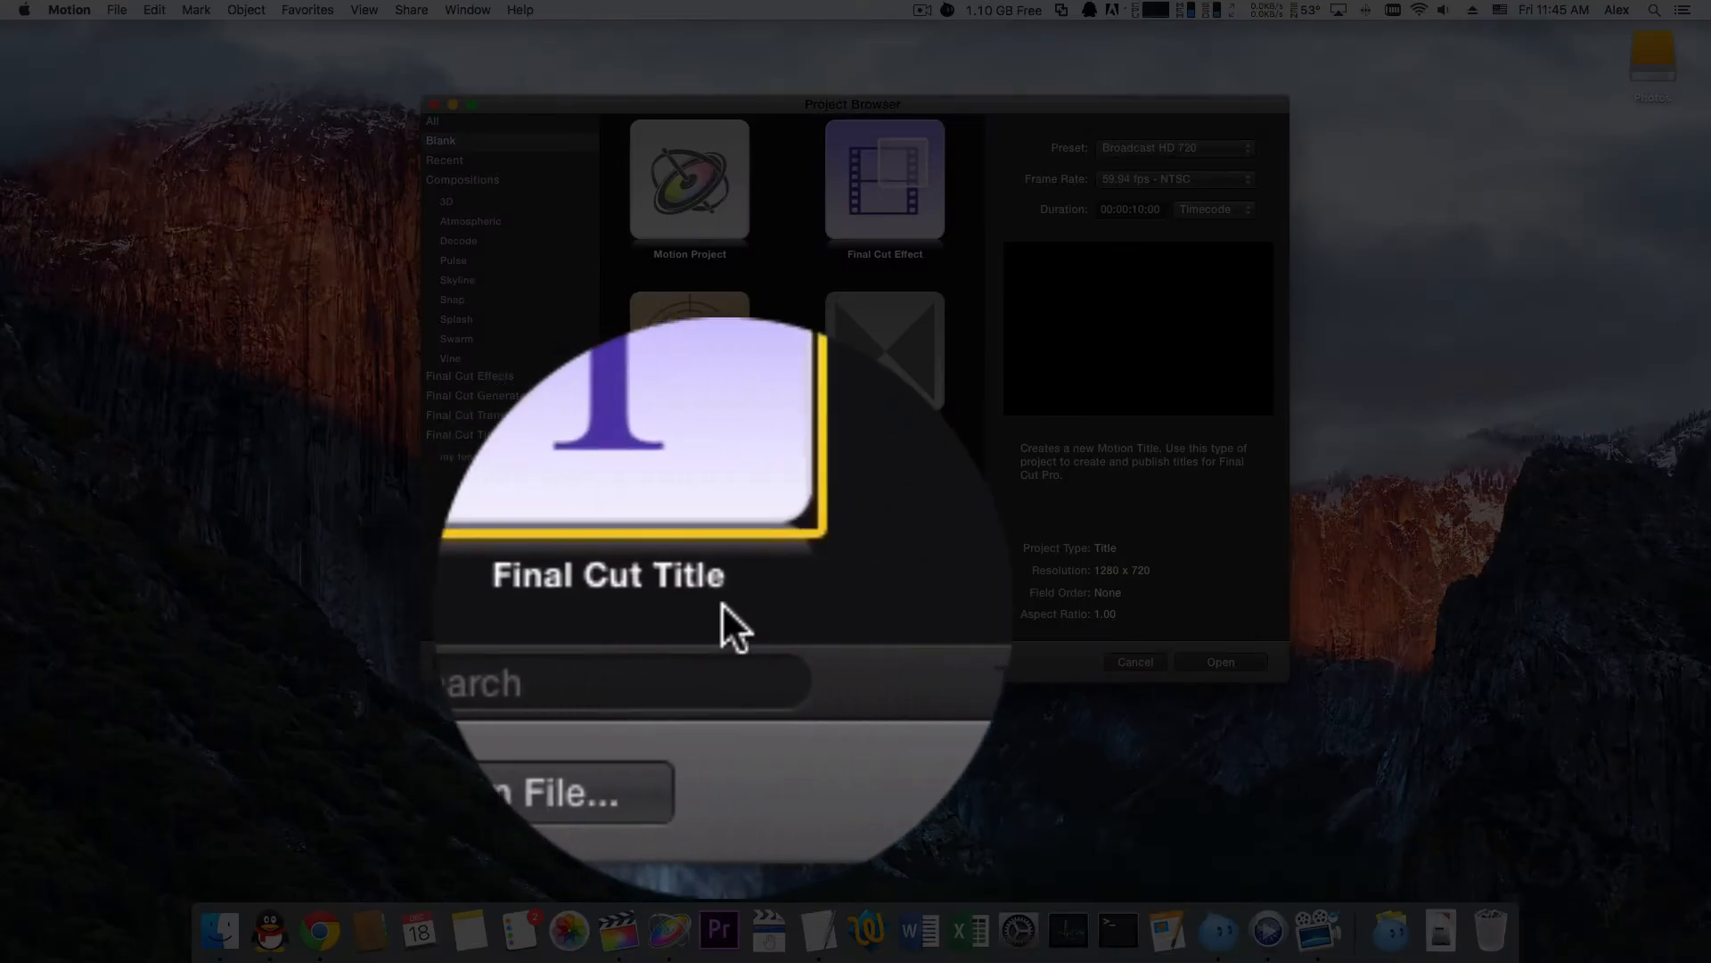
pyautogui.click(1219, 661)
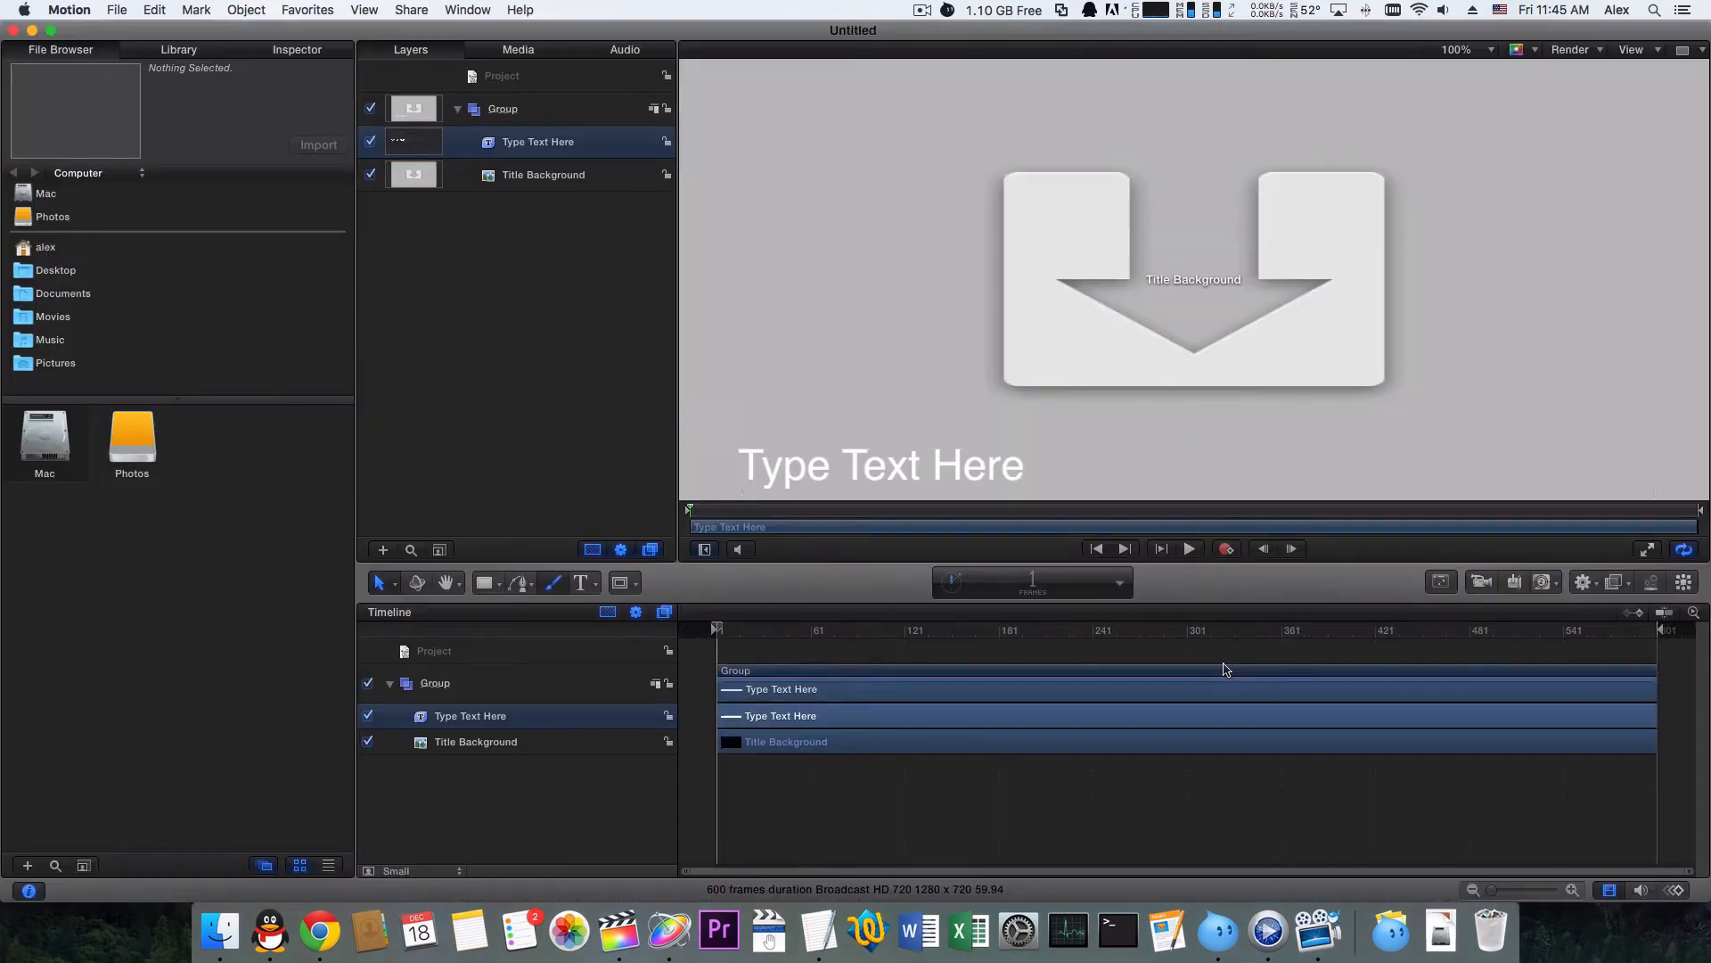
# Step: Set the text layer's vertical alignment to bottom and add a second line 'ddddd2'
pyautogui.click(879, 466)
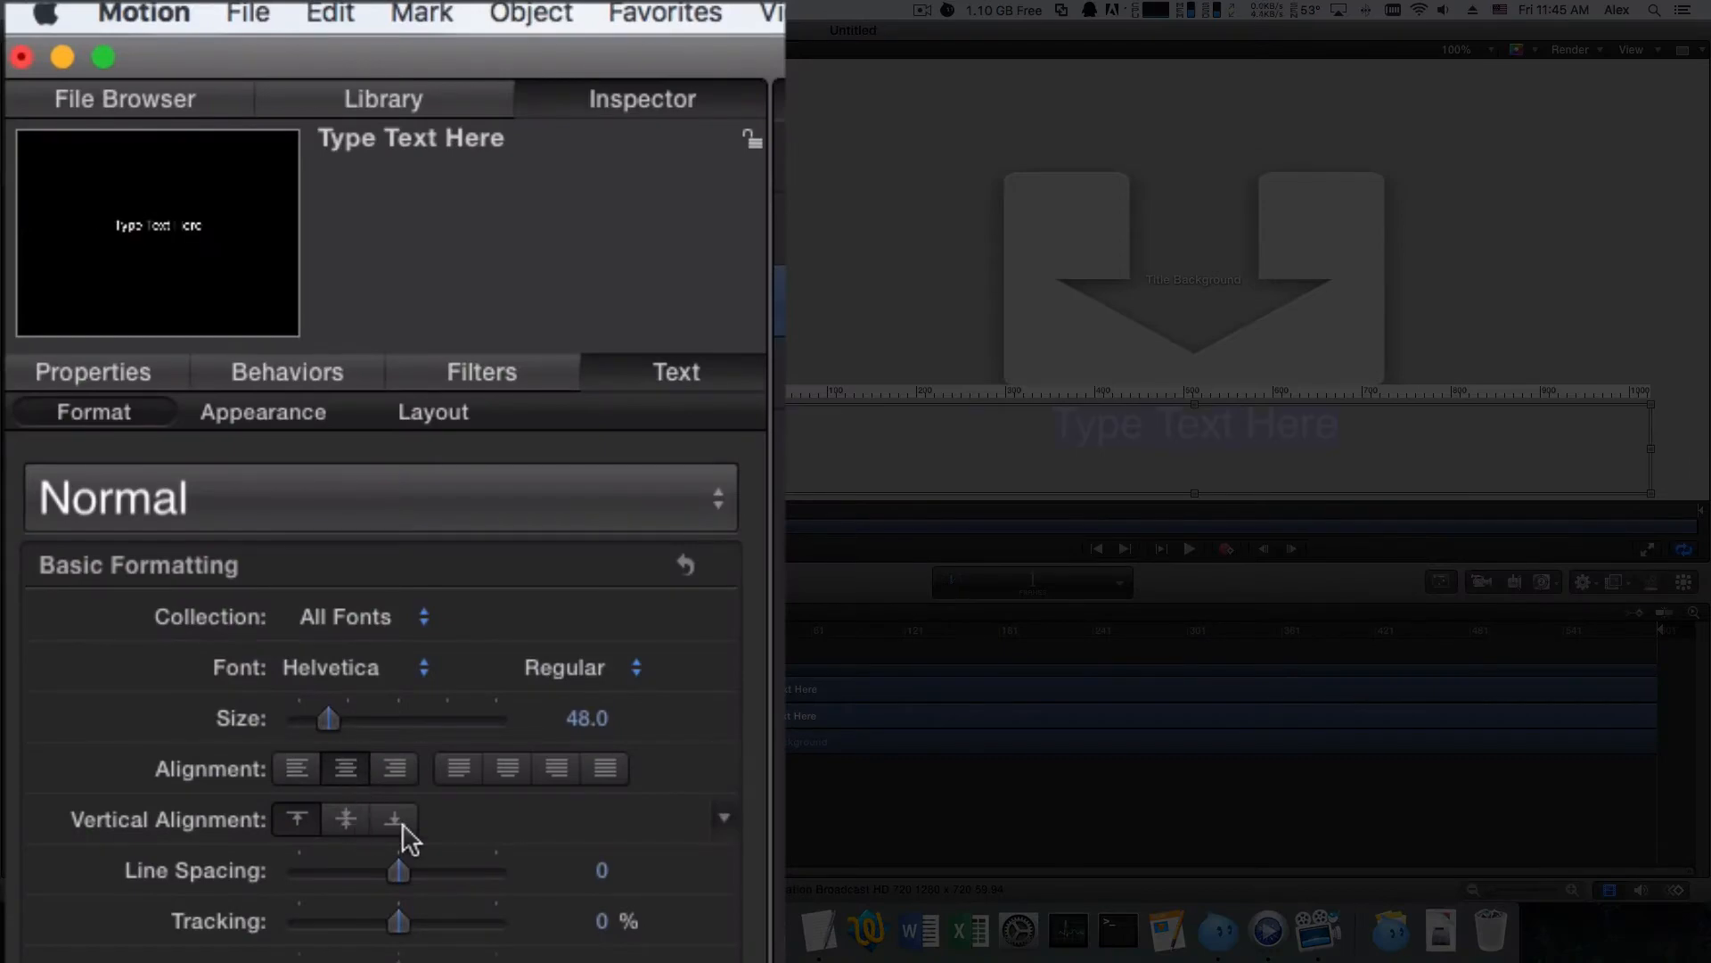
pyautogui.click(394, 818)
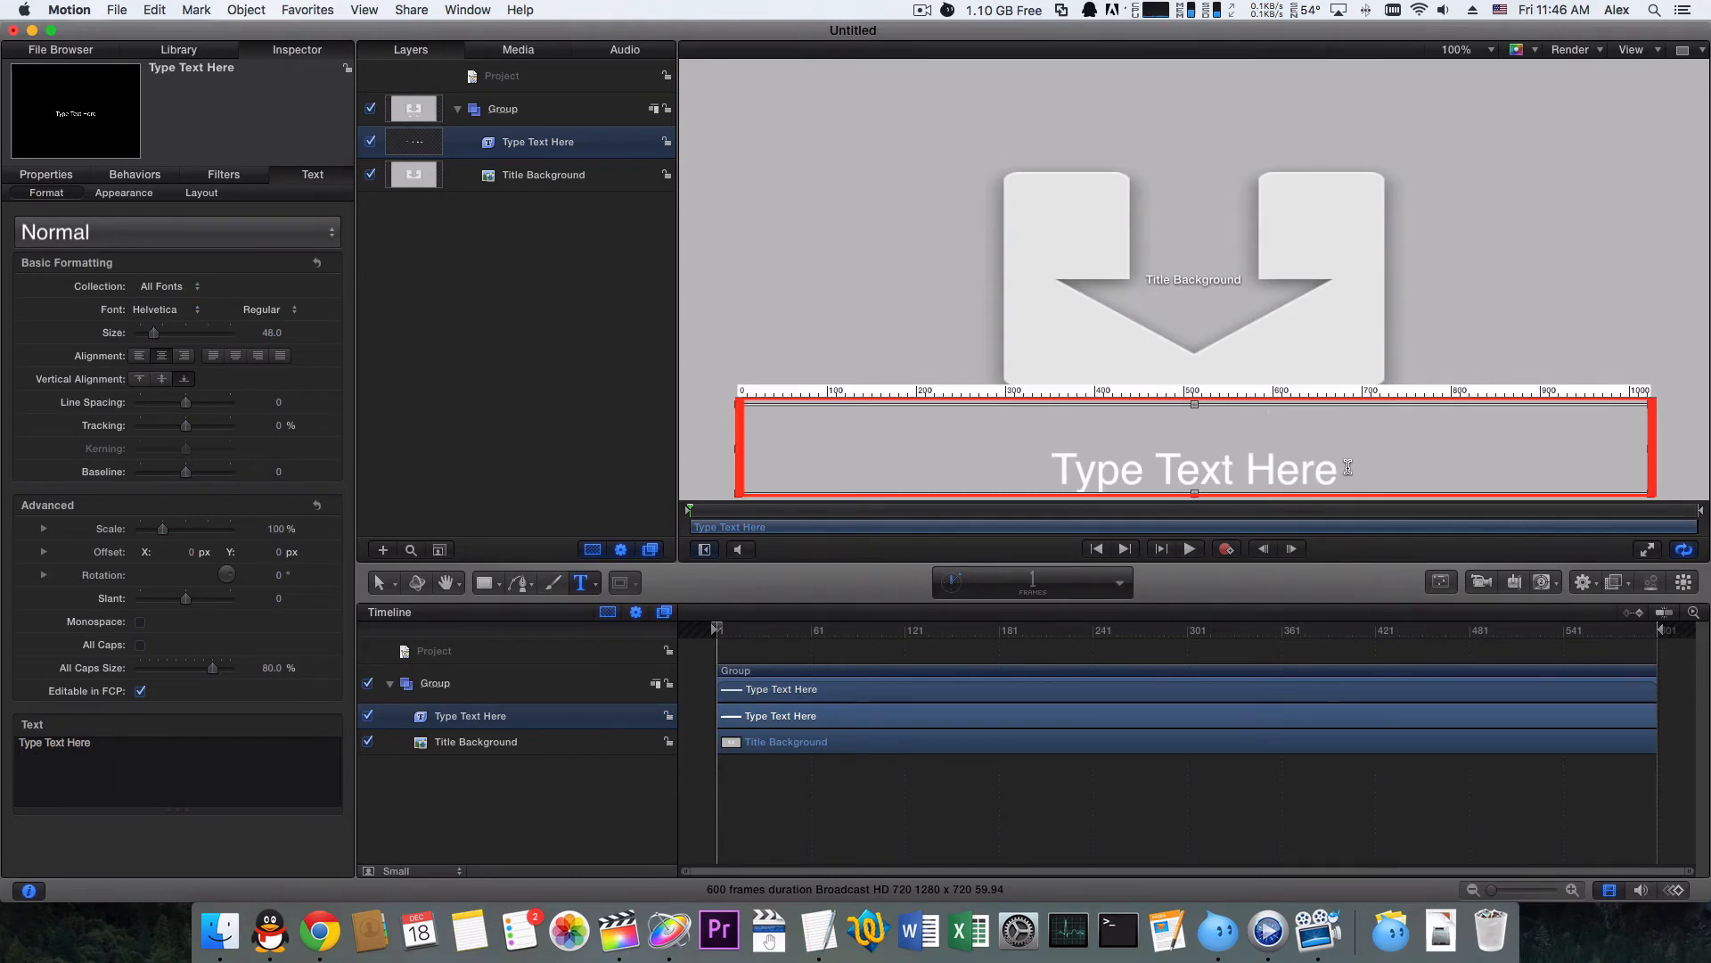
pyautogui.write('ddddd2')
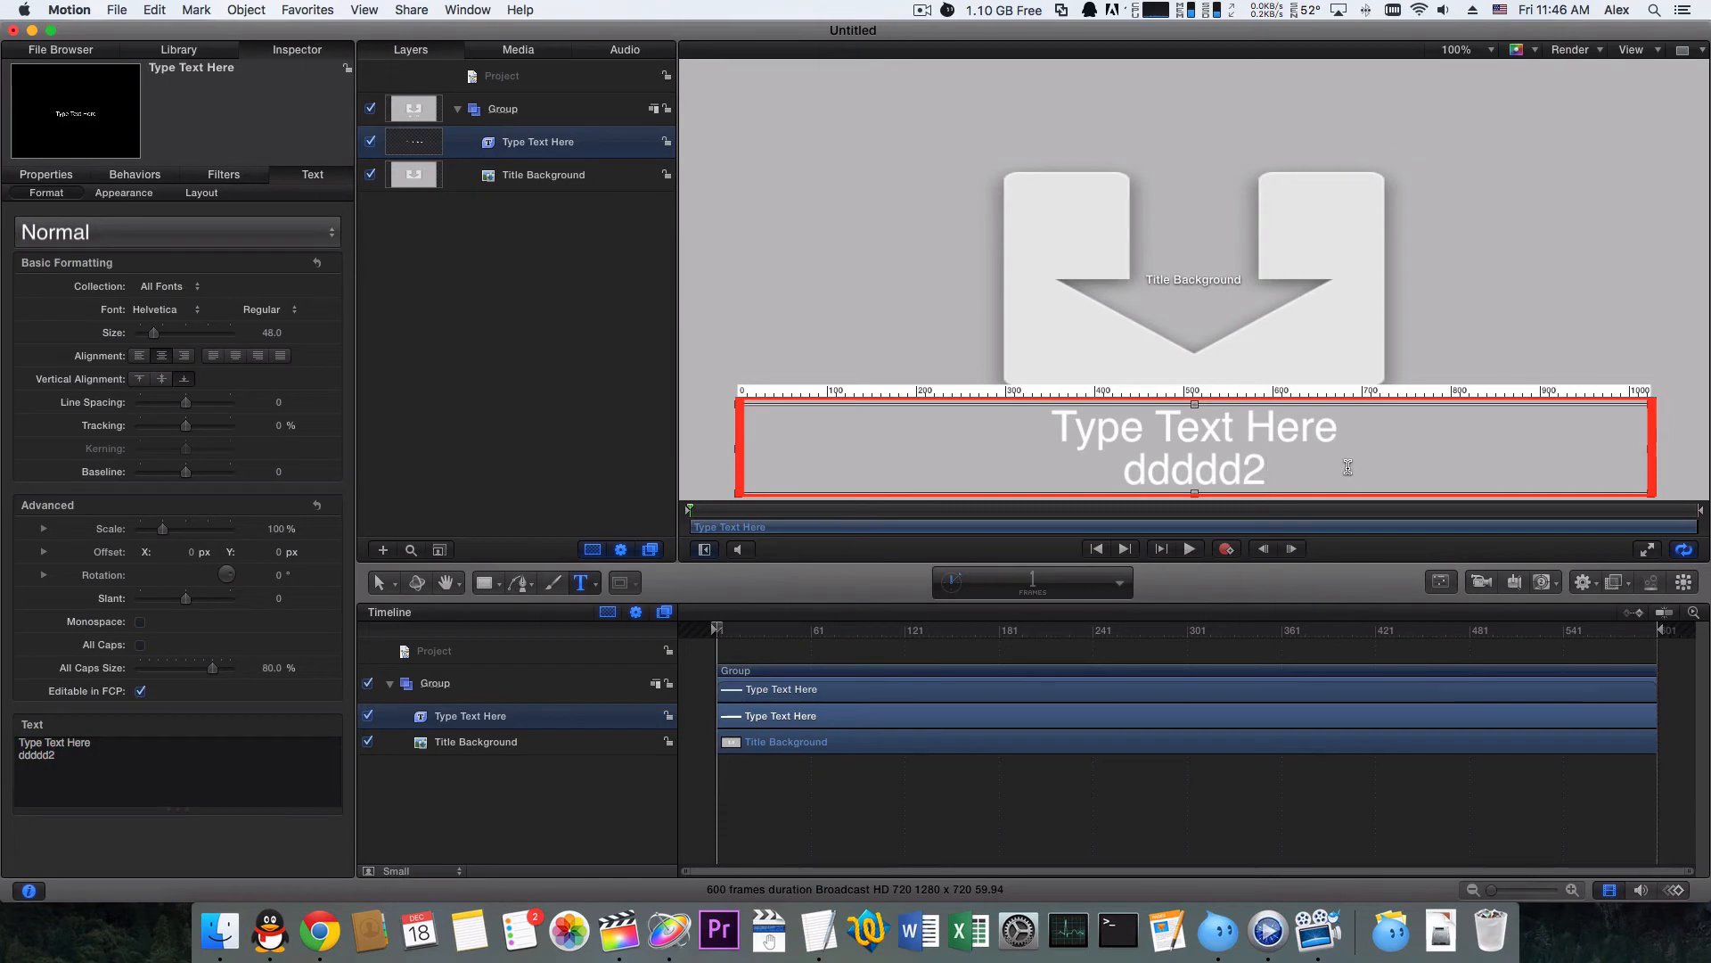
# Step: Publish the template to Final Cut Pro as 'My Title'
pyautogui.click(118, 9)
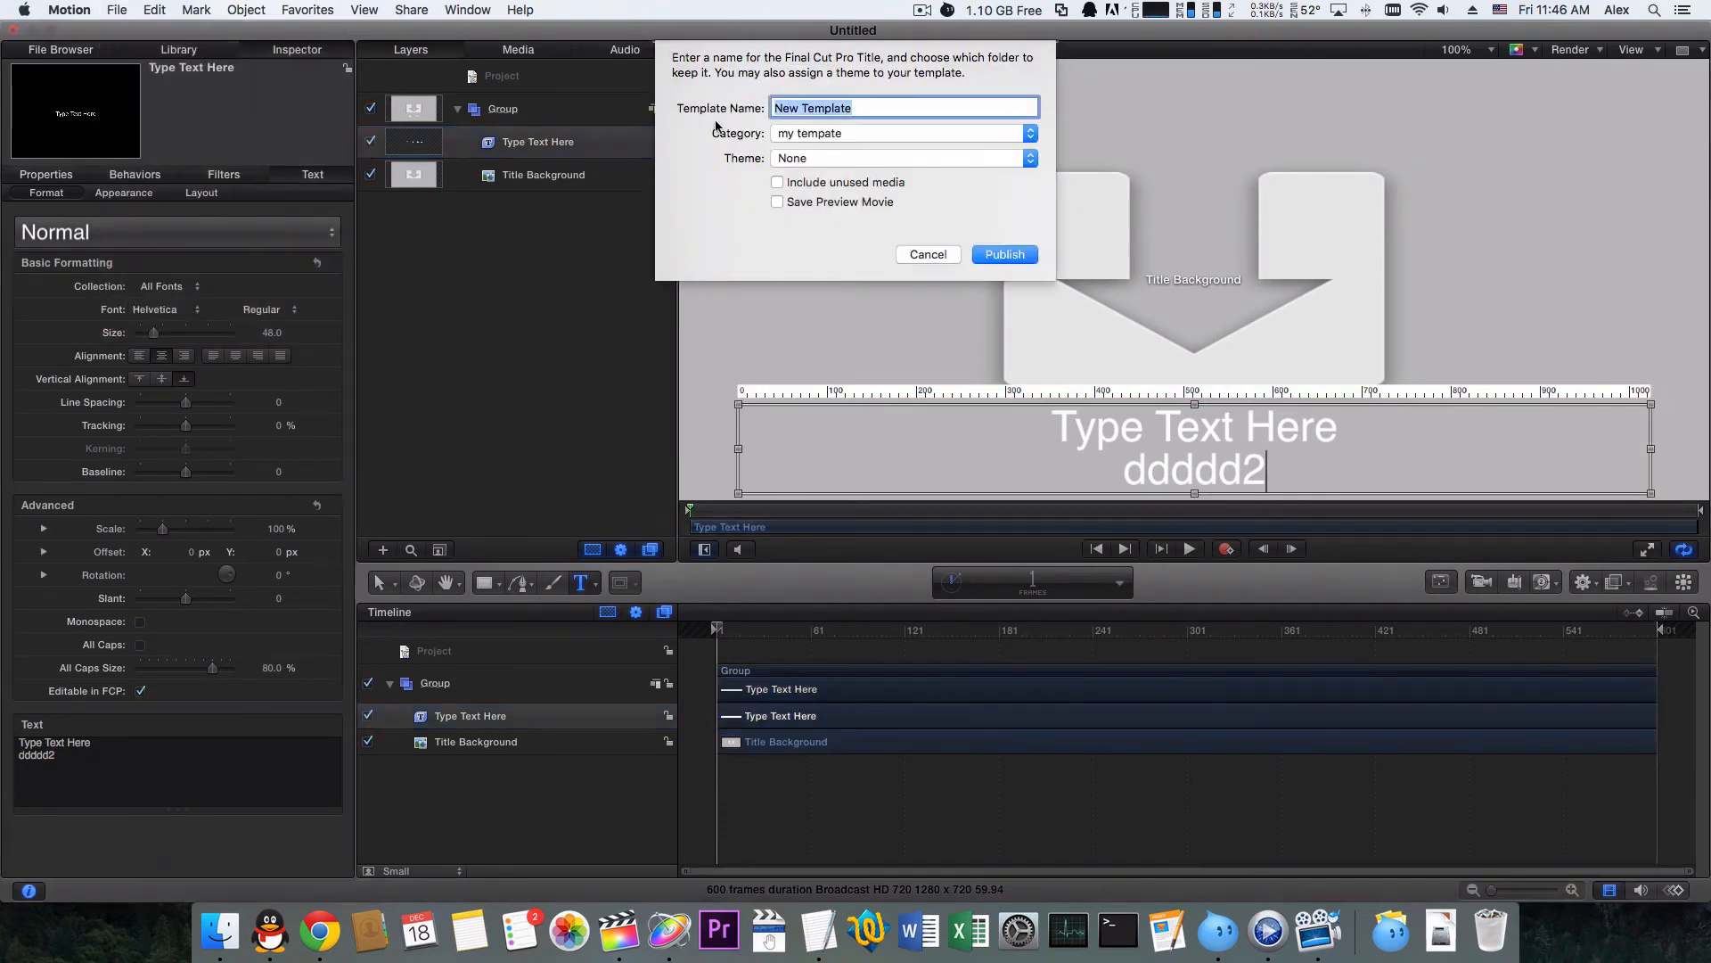
pyautogui.write('My Title')
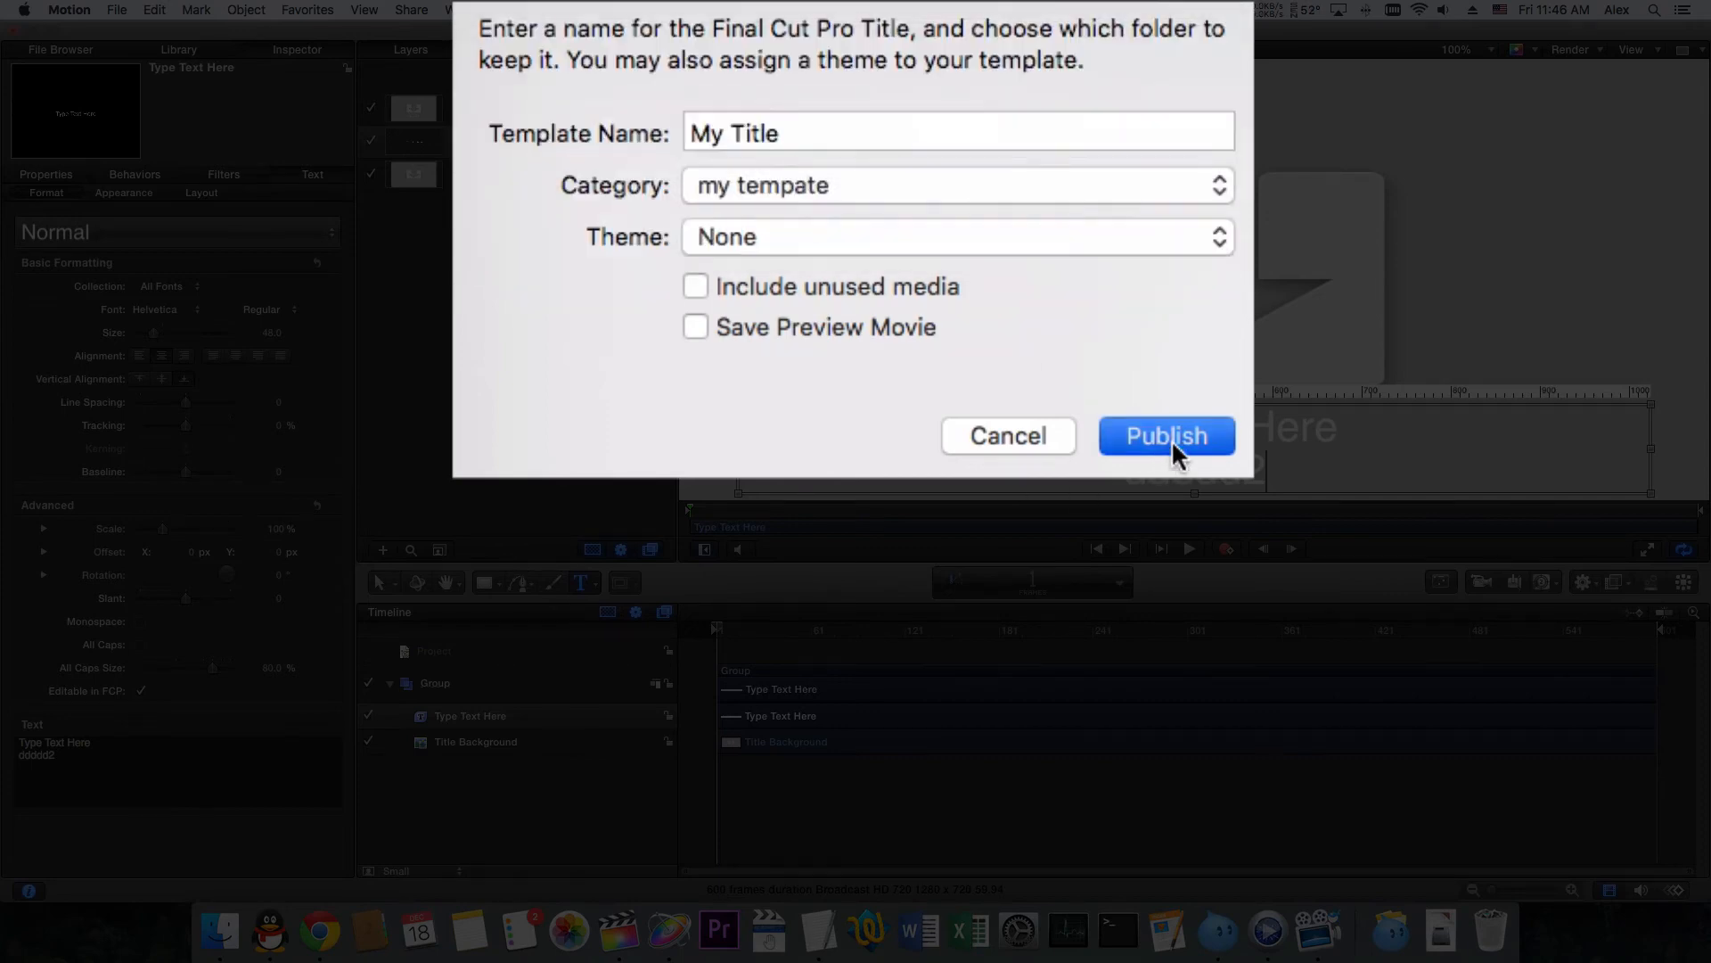
pyautogui.click(1164, 435)
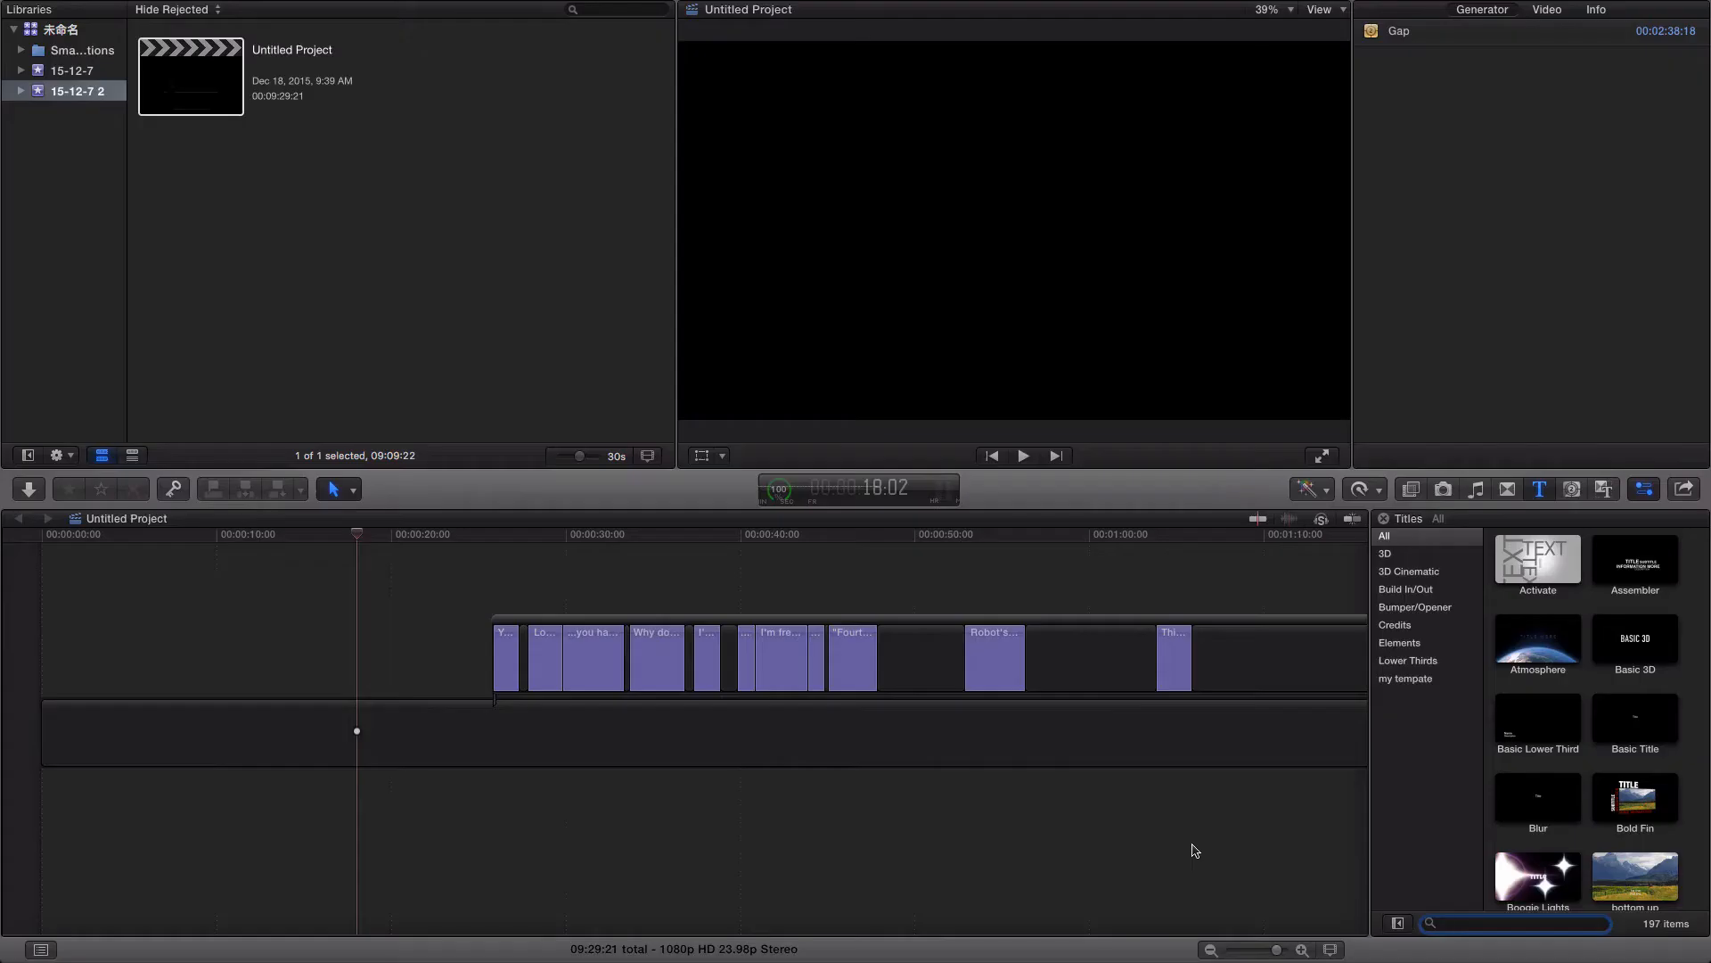
# Step: Find My Title via 'my' search, place it before the subtitles and select its text in the viewer
pyautogui.write('my')
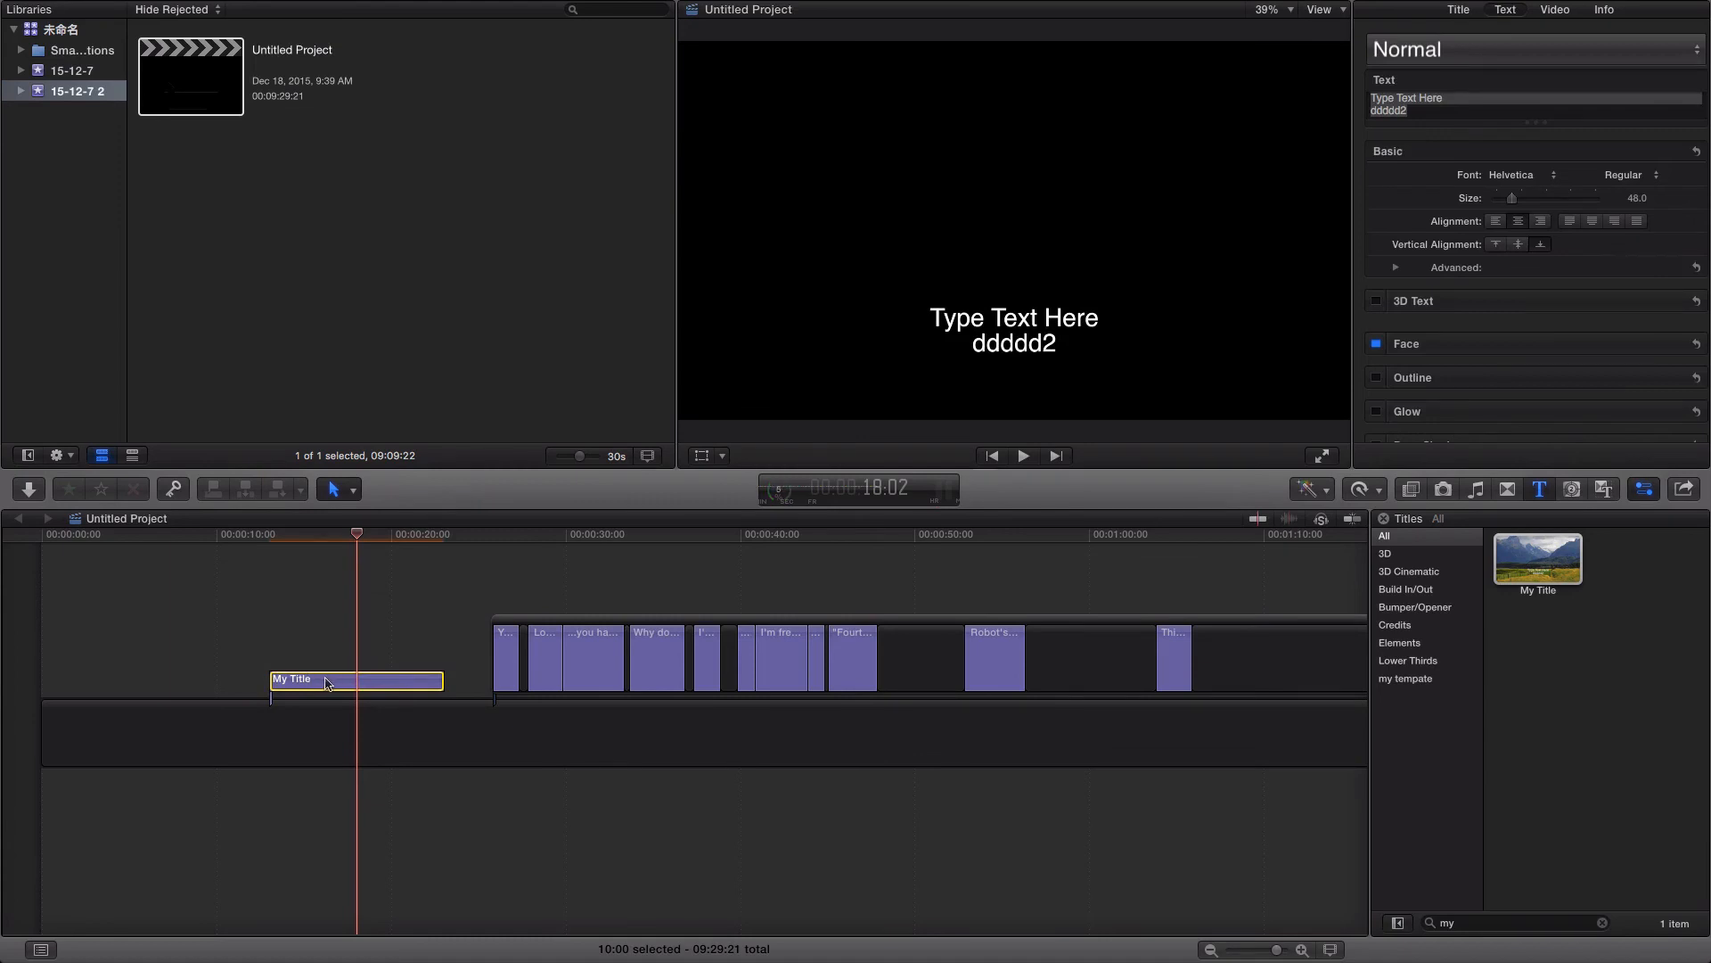
pyautogui.click(1012, 332)
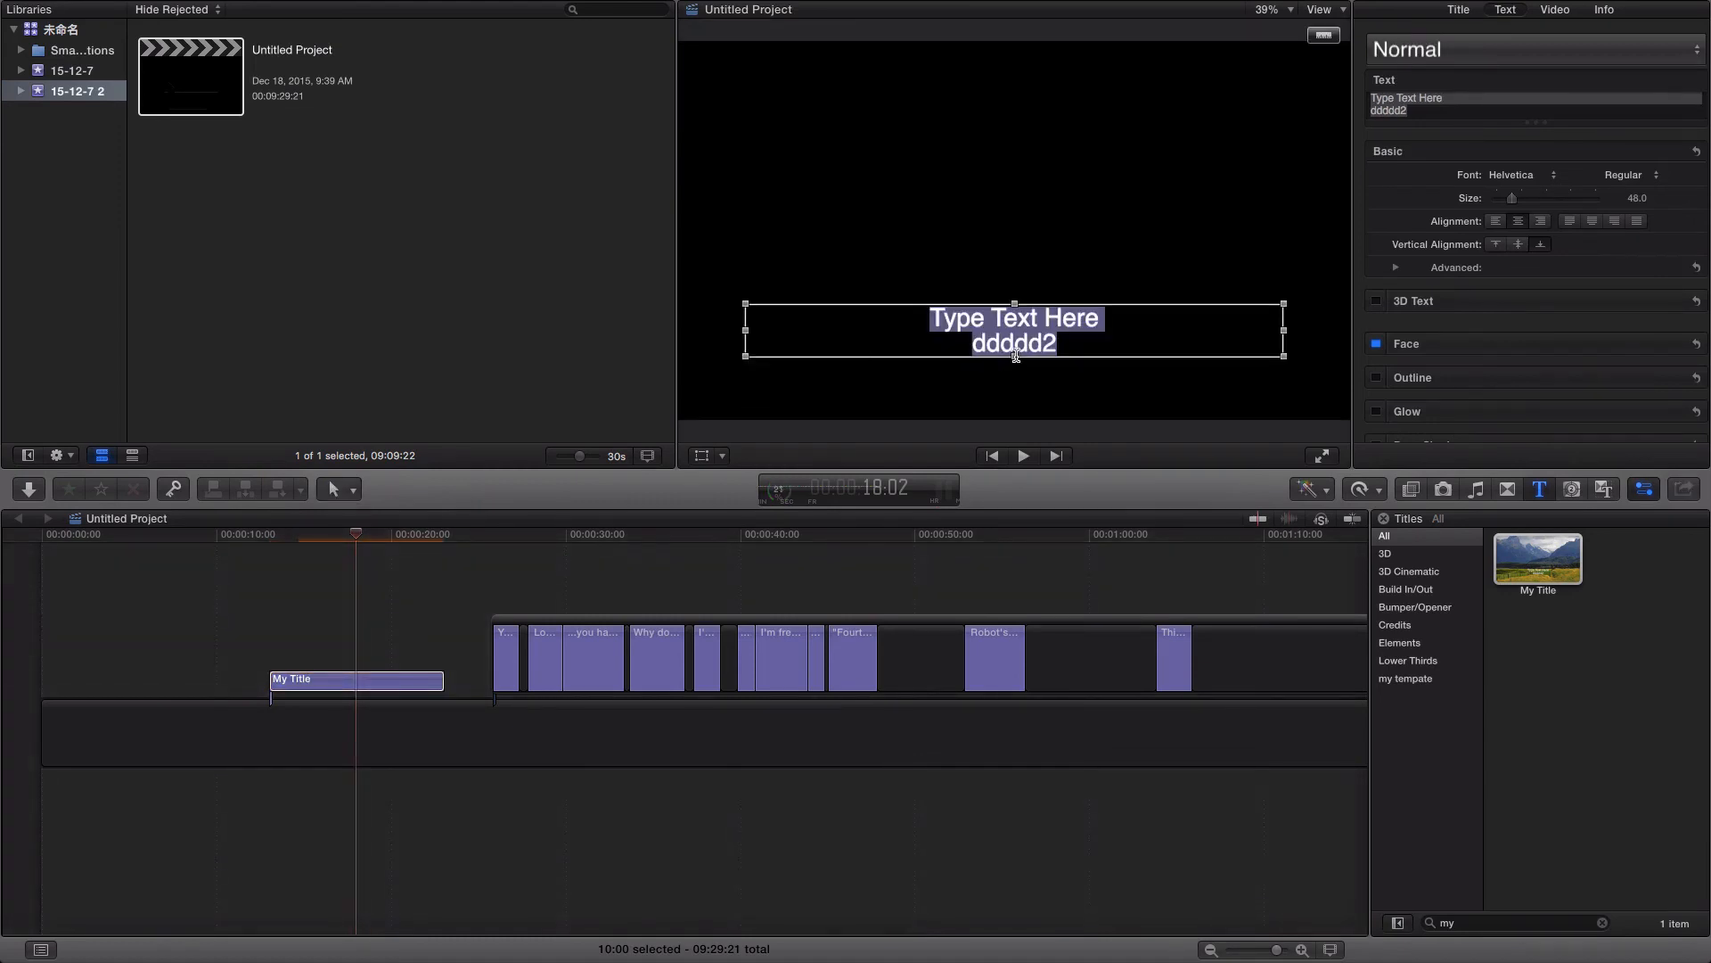